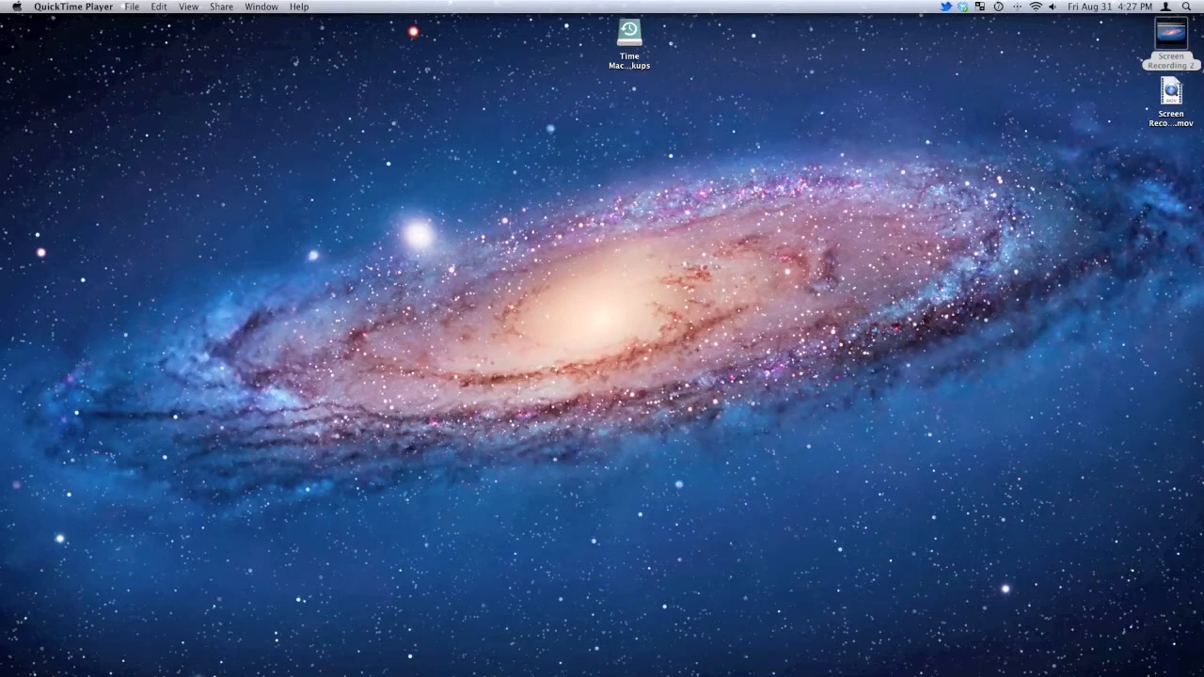
pyautogui.moveTo(653, 651)
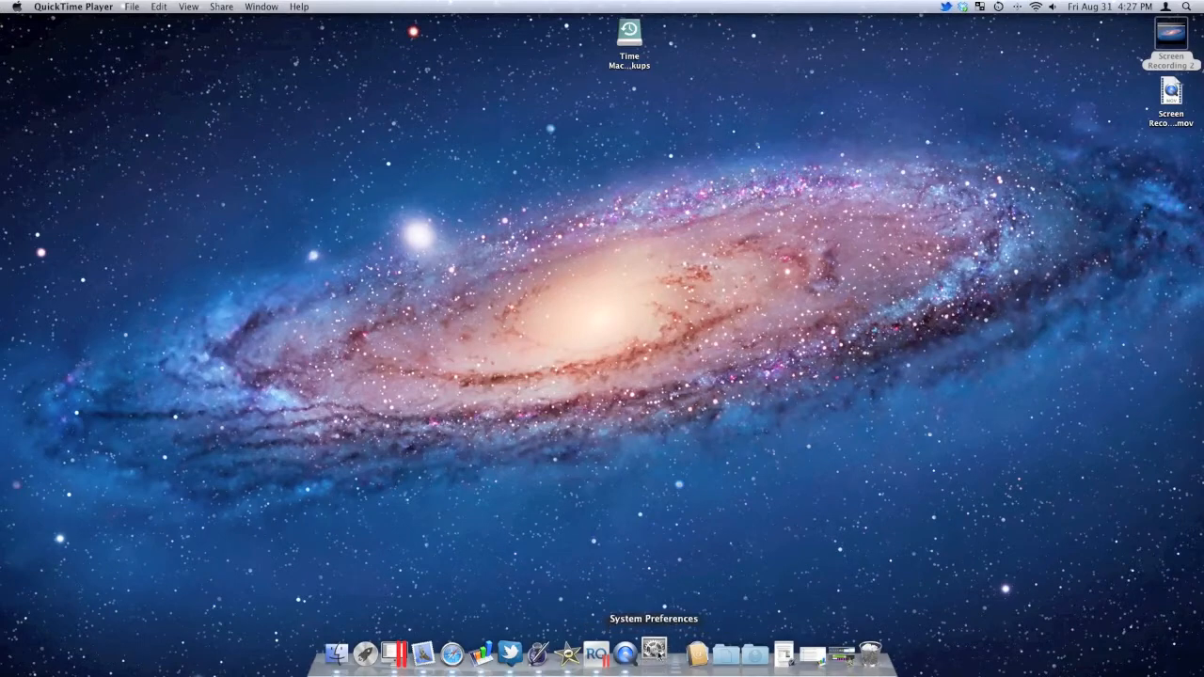
# Launch System Preferences from the Dock to show the grid of setting panes.
pyautogui.click(651, 651)
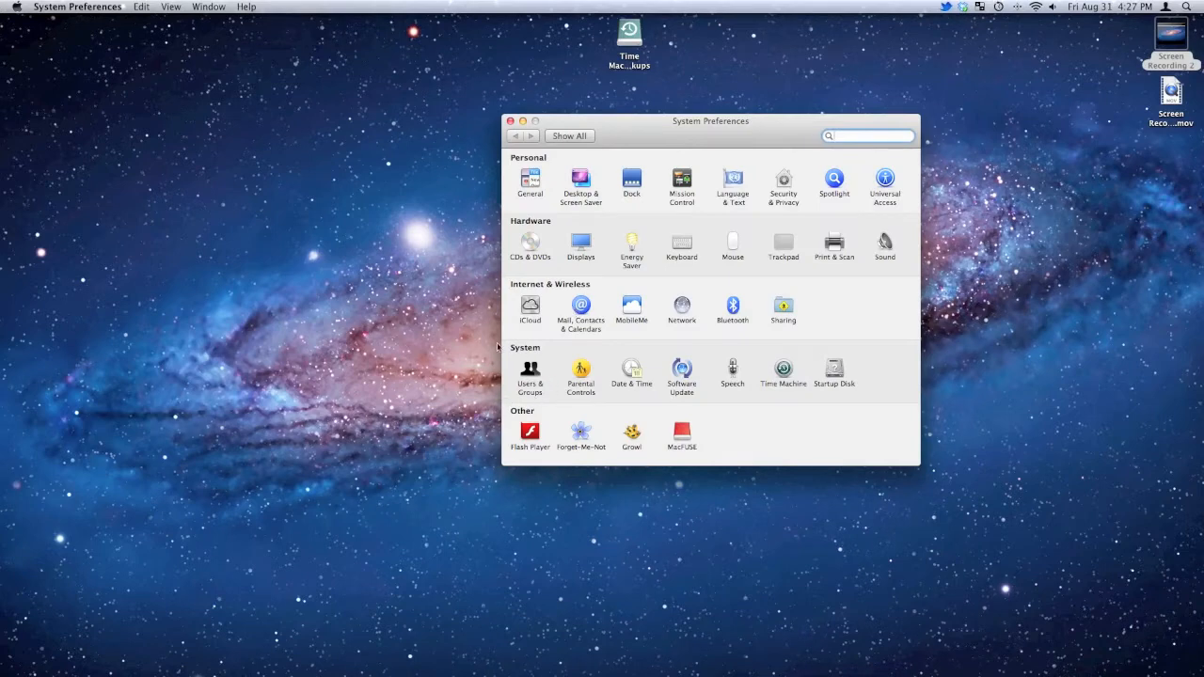
# Go into the Users & Groups pane listing the computer's accounts.
pyautogui.click(530, 373)
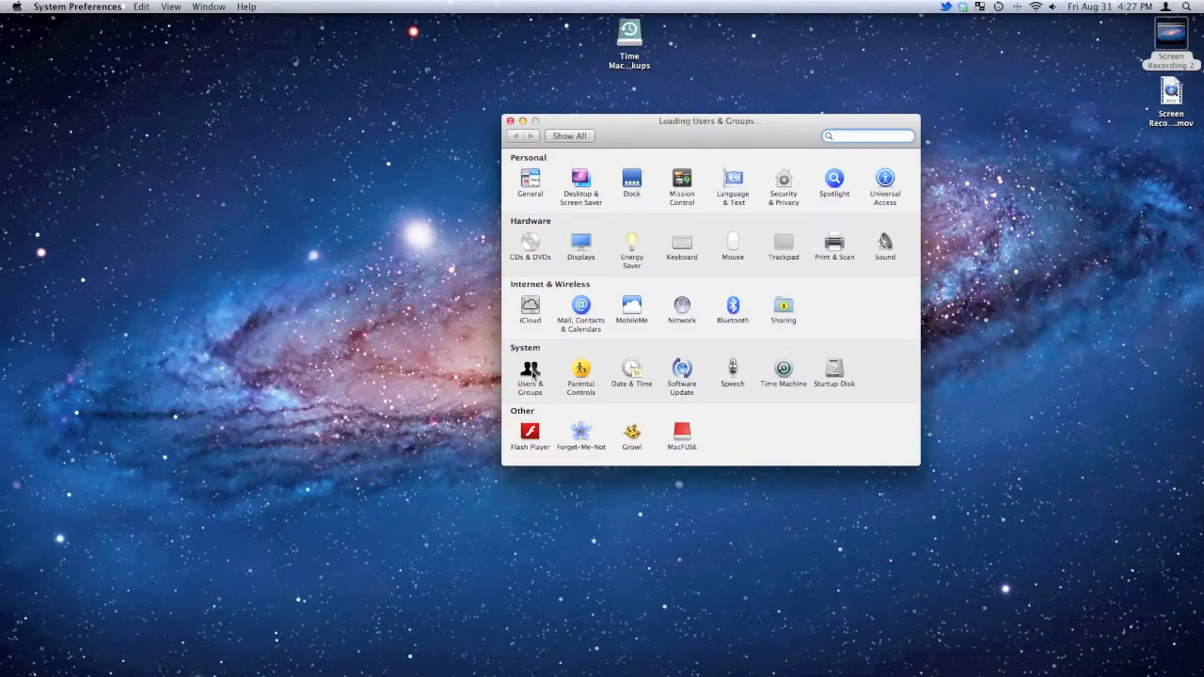
pyautogui.click(531, 373)
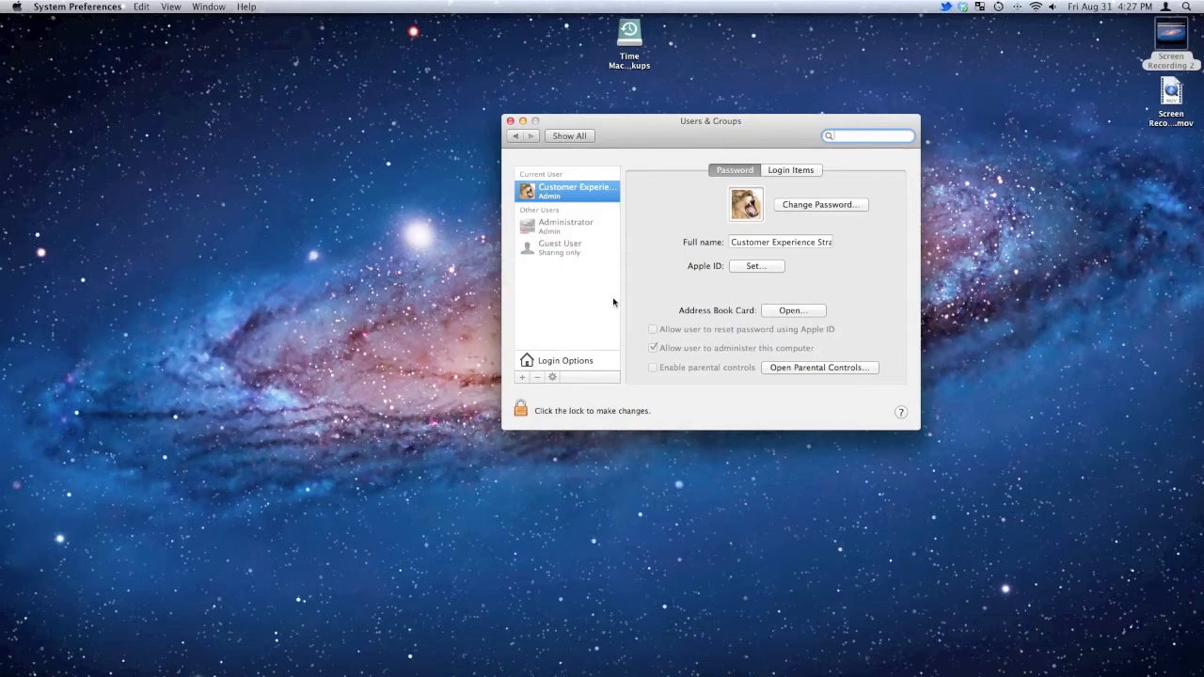
pyautogui.moveTo(553, 401)
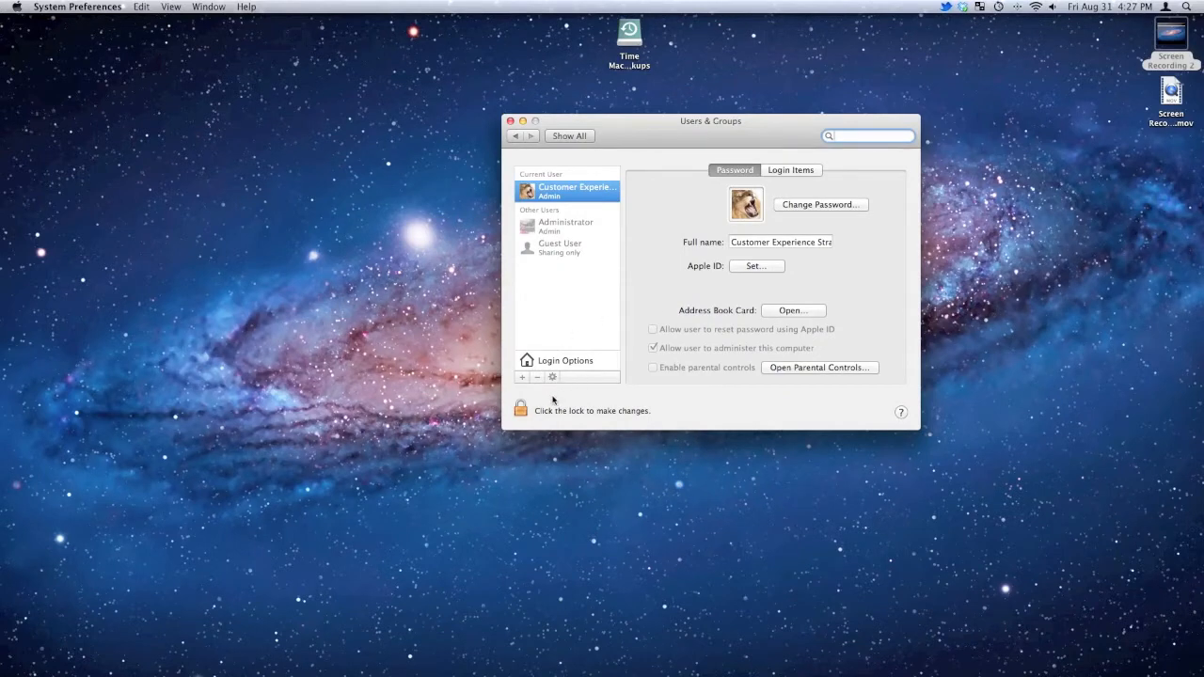
pyautogui.moveTo(534, 387)
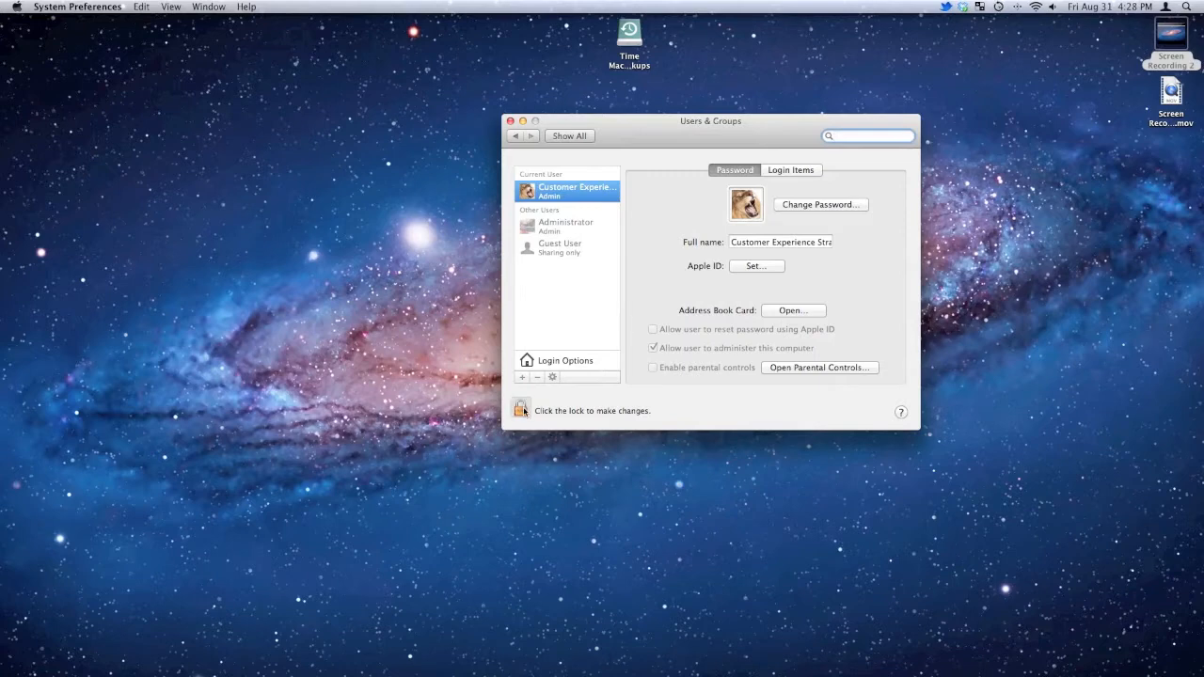
# Unlock Users & Groups via the padlock by authenticating with the administrator password.
pyautogui.click(521, 408)
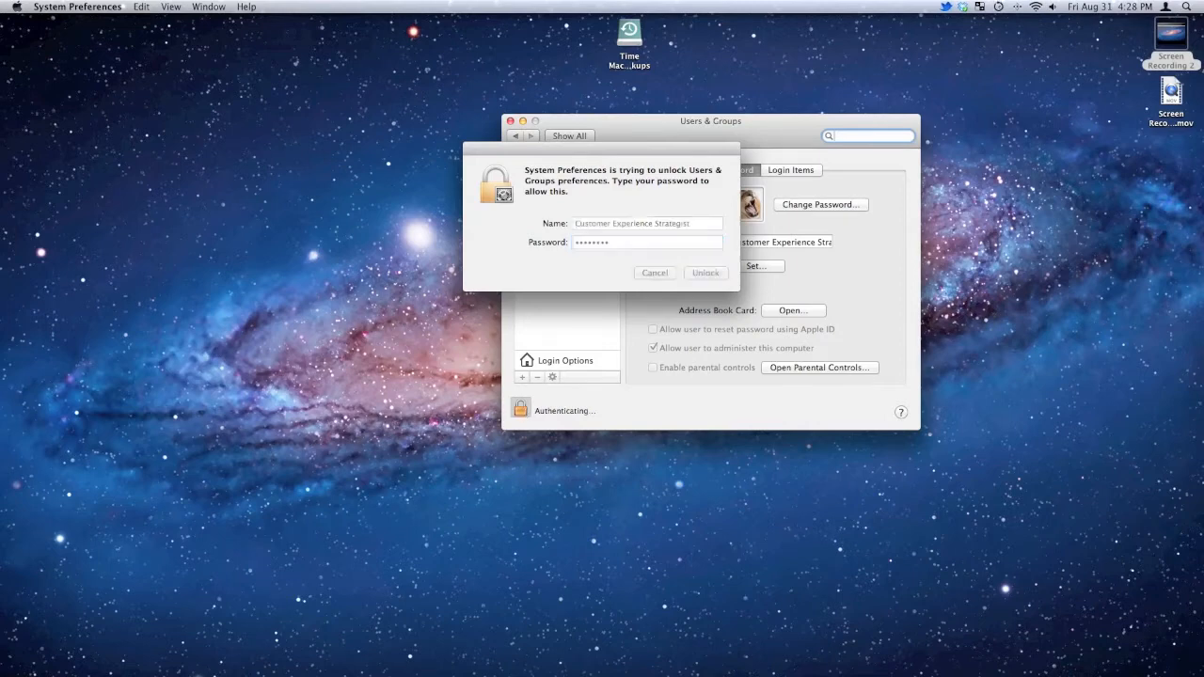
pyautogui.click(703, 272)
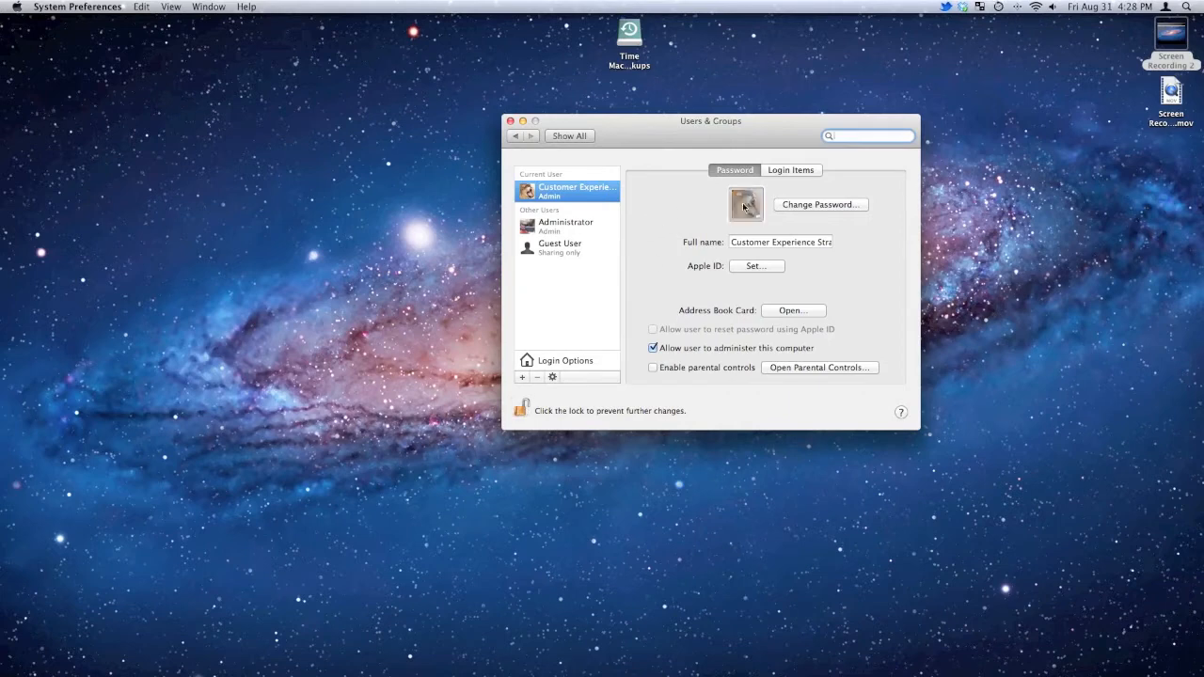
# Change the current admin account's password, entering old, new and verification passwords.
pyautogui.click(820, 204)
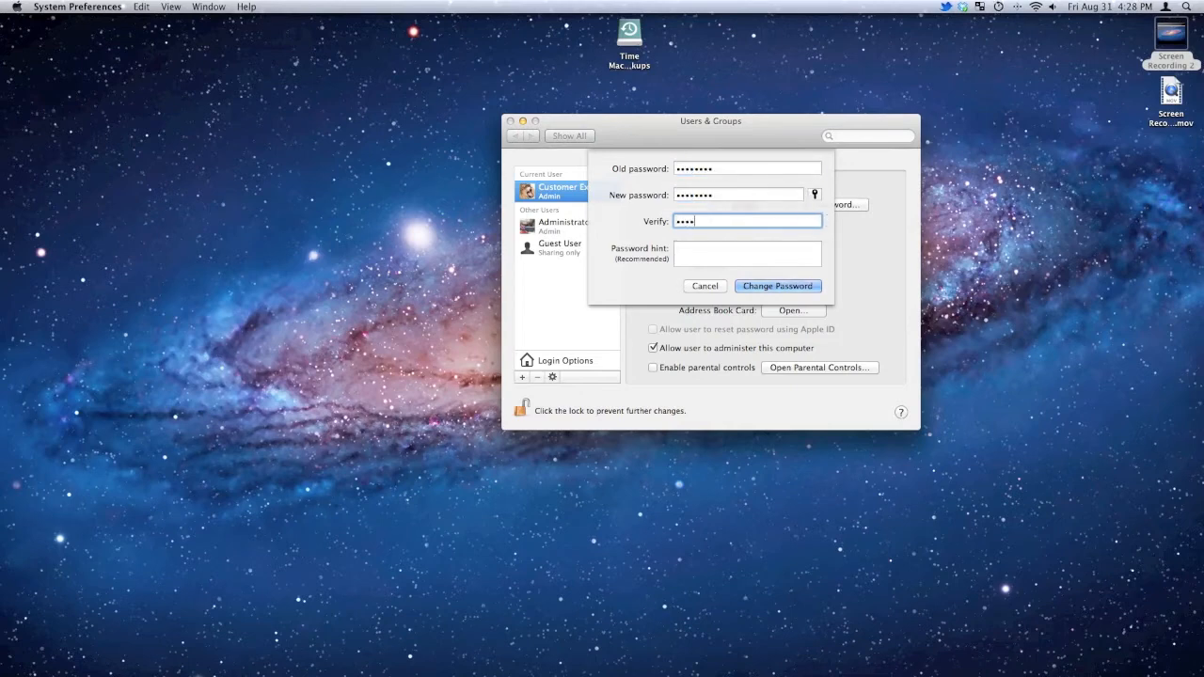
pyautogui.write('••••')
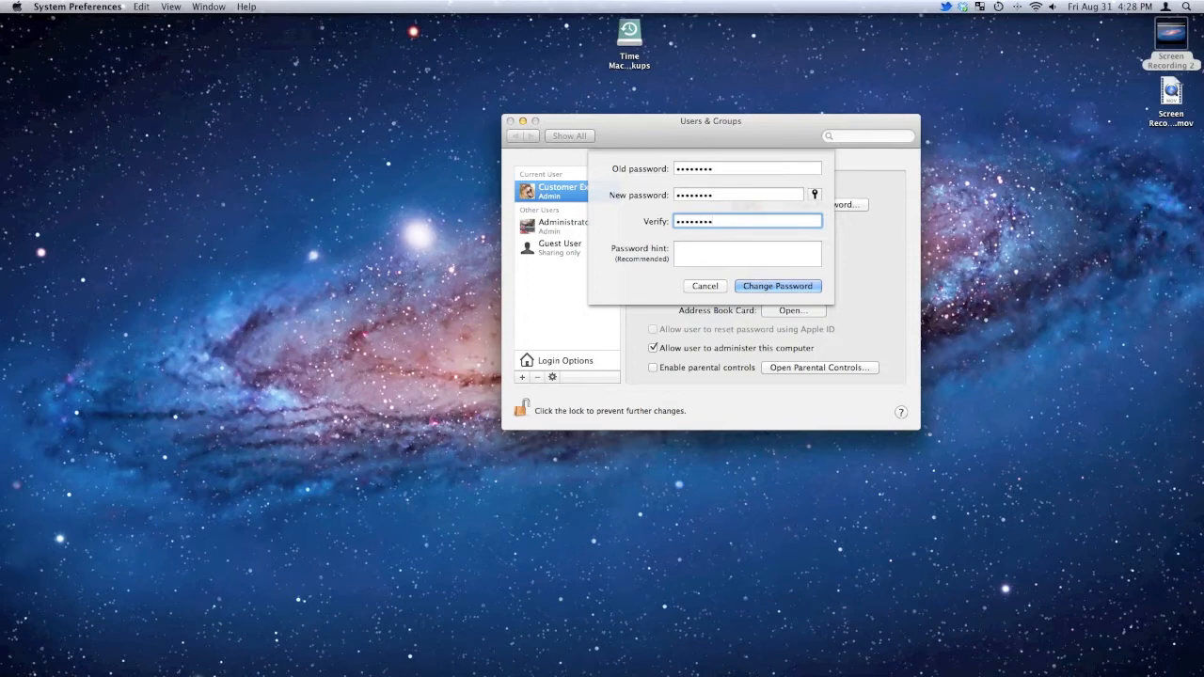
pyautogui.moveTo(922, 213)
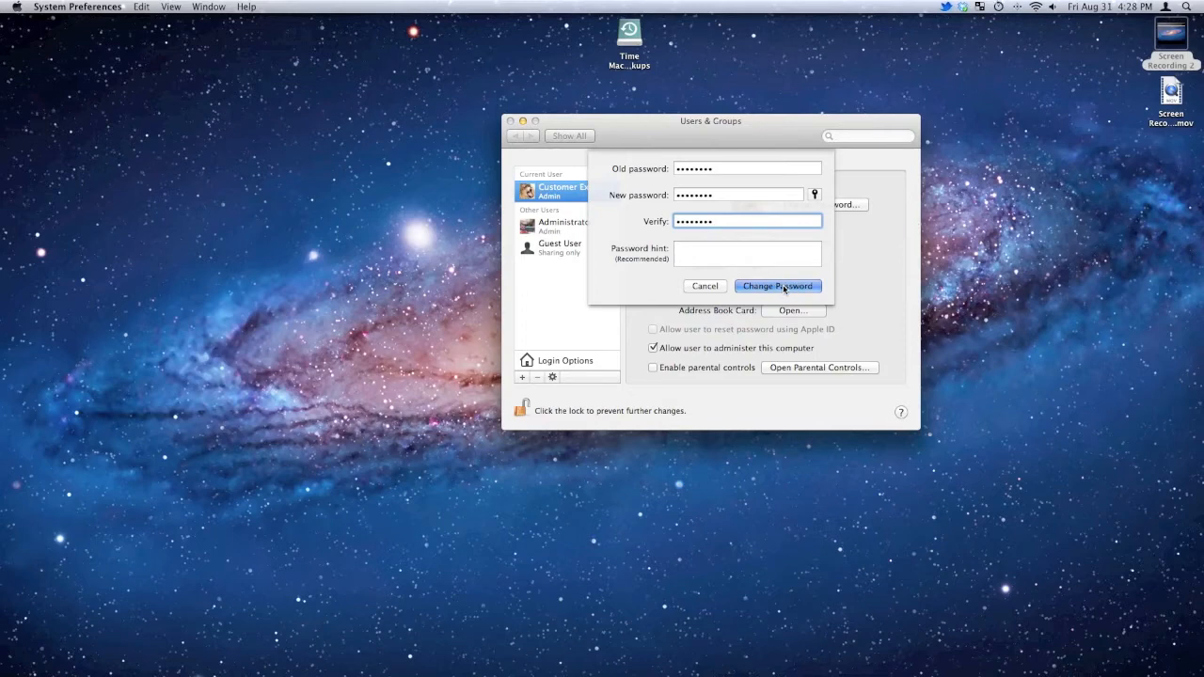
pyautogui.click(777, 286)
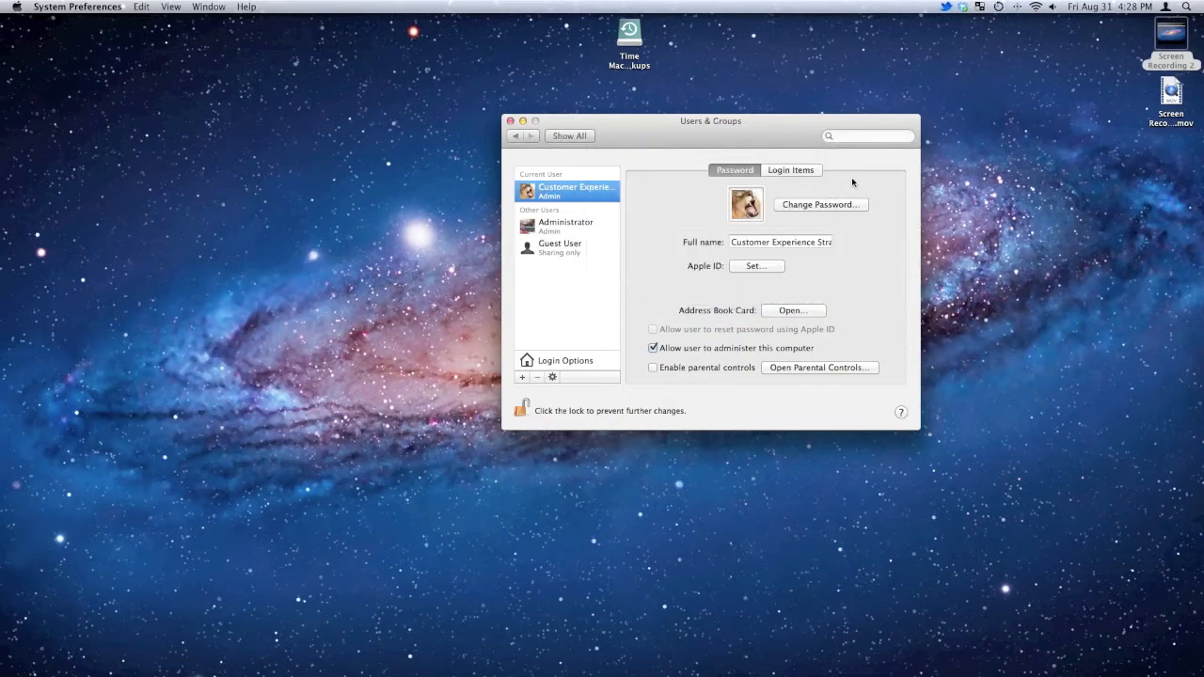
pyautogui.moveTo(820, 209)
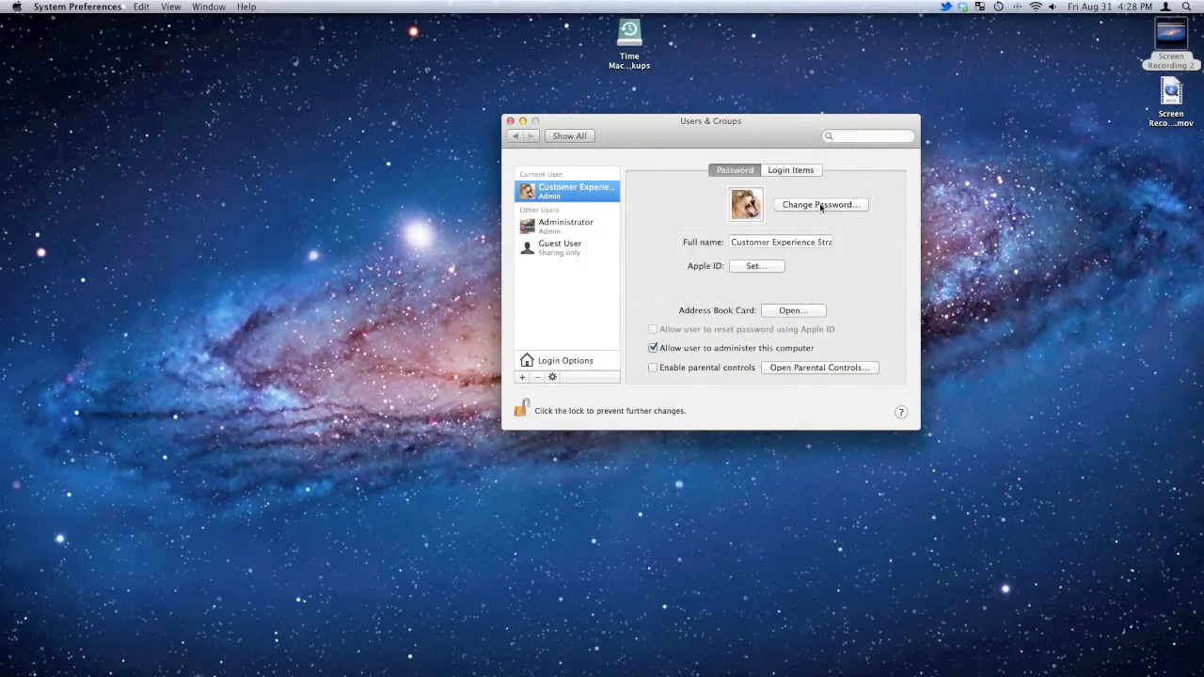
# Change the password again with only the old one filled, leaving it blank, and confirm.
pyautogui.click(820, 203)
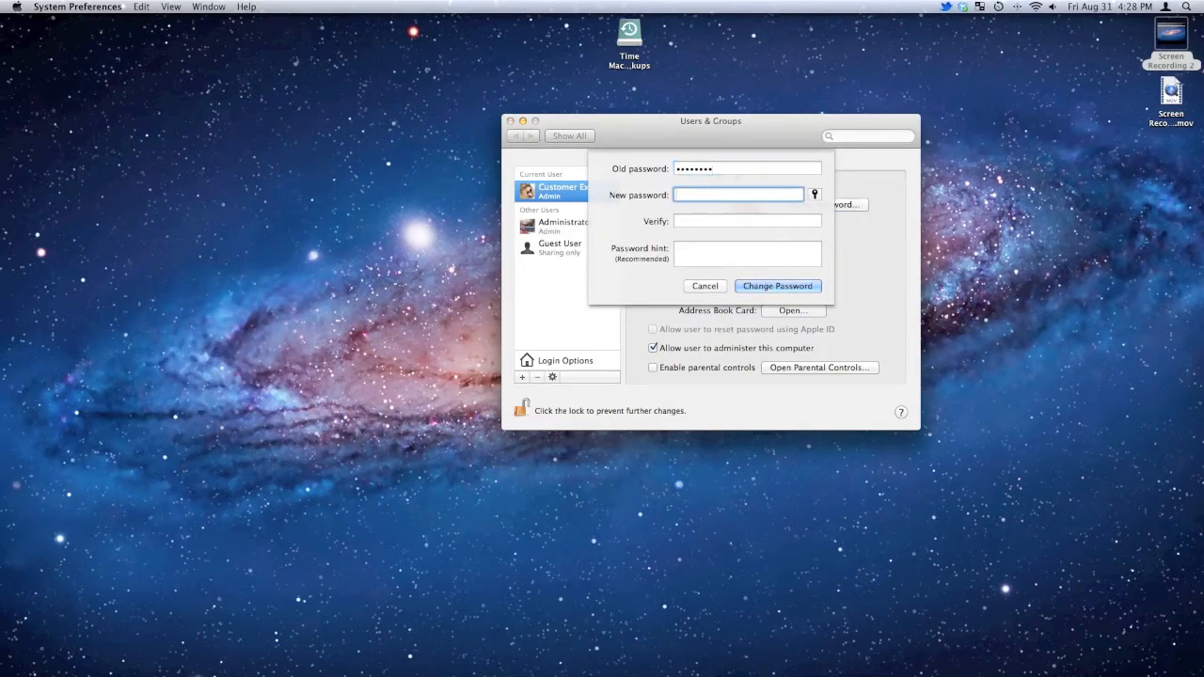
pyautogui.click(745, 254)
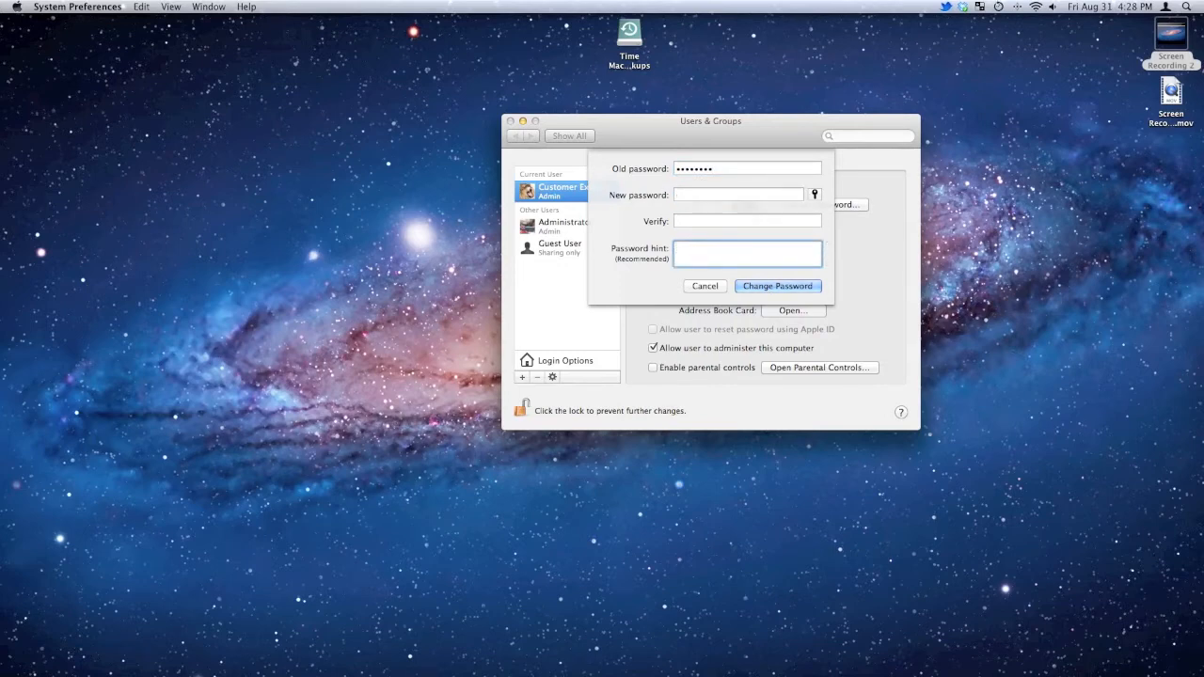
pyautogui.click(777, 286)
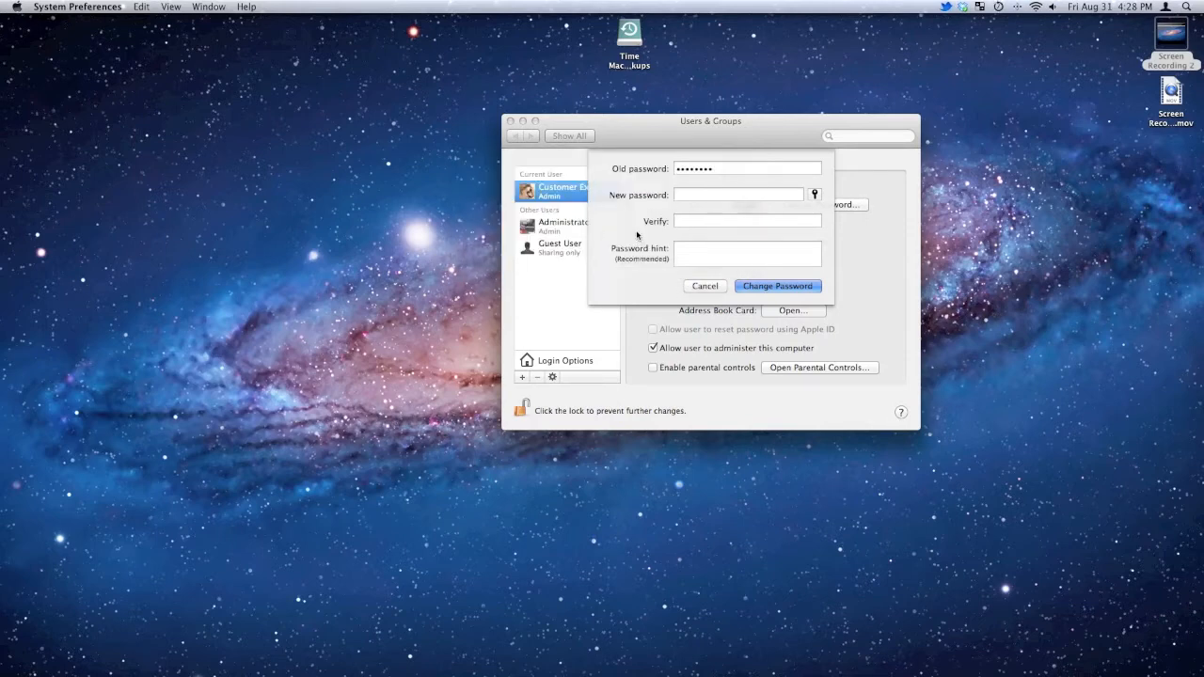
pyautogui.click(703, 285)
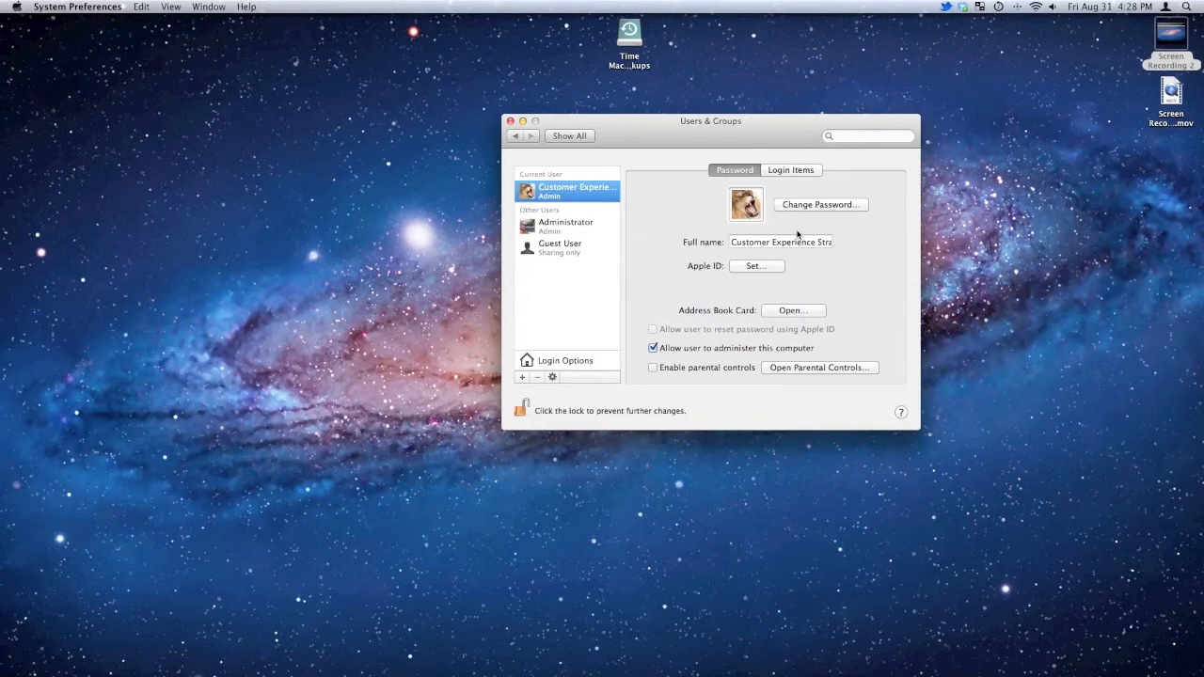
pyautogui.moveTo(661, 214)
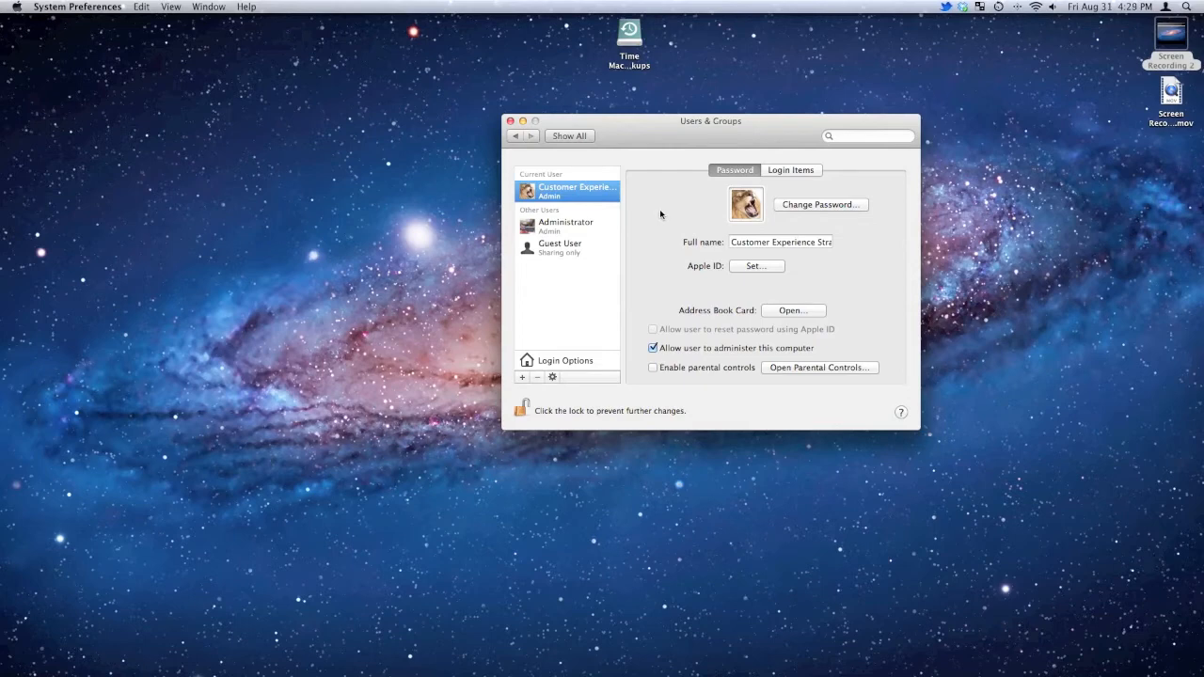